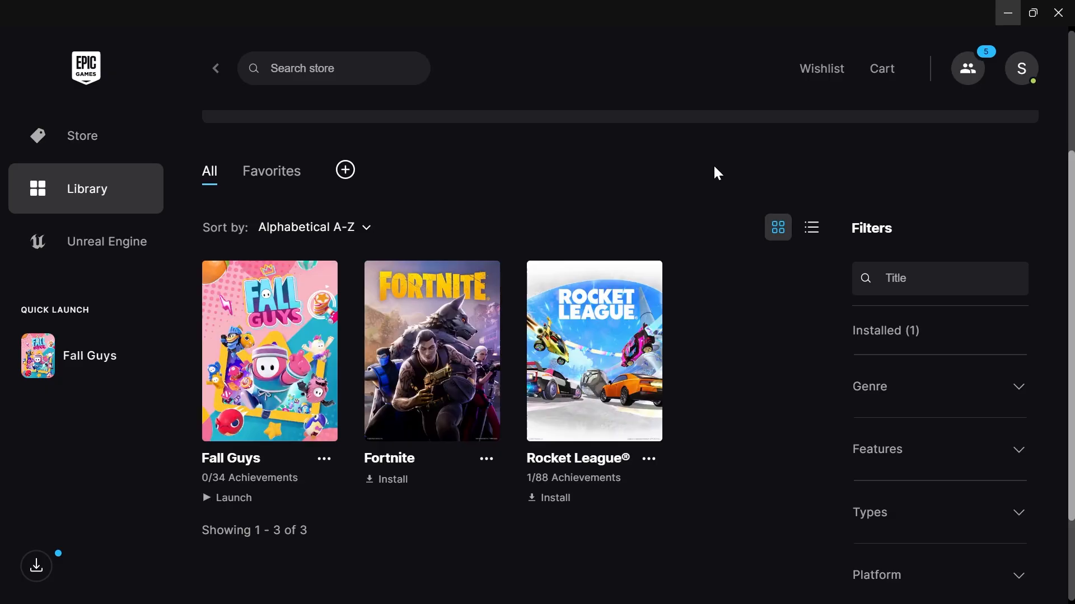
pyautogui.moveTo(645, 132)
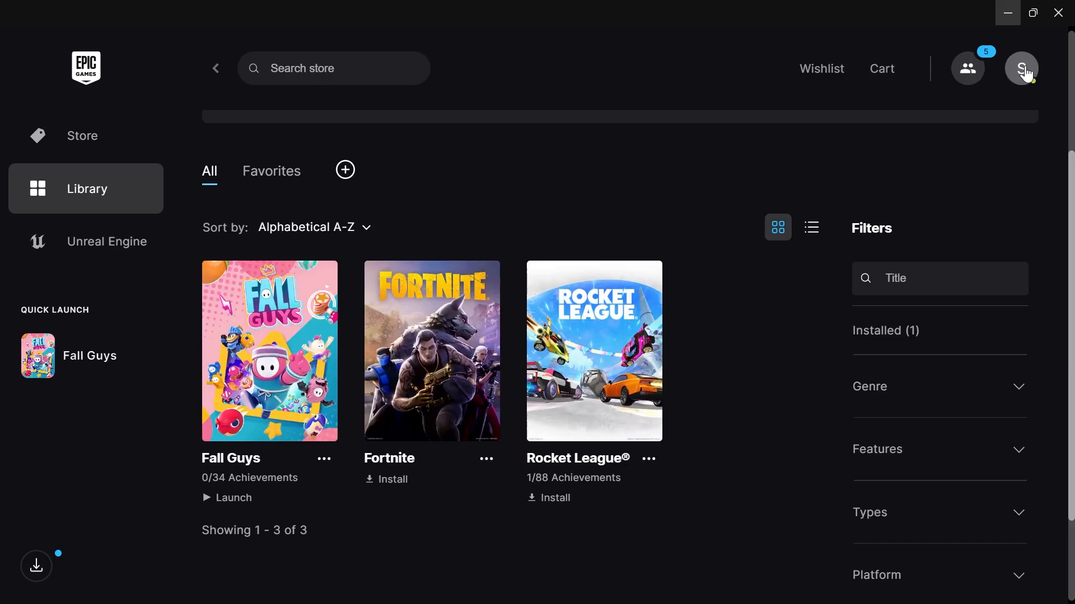
# - Reach the launcher's settings page from the profile account menu
pyautogui.click(1021, 68)
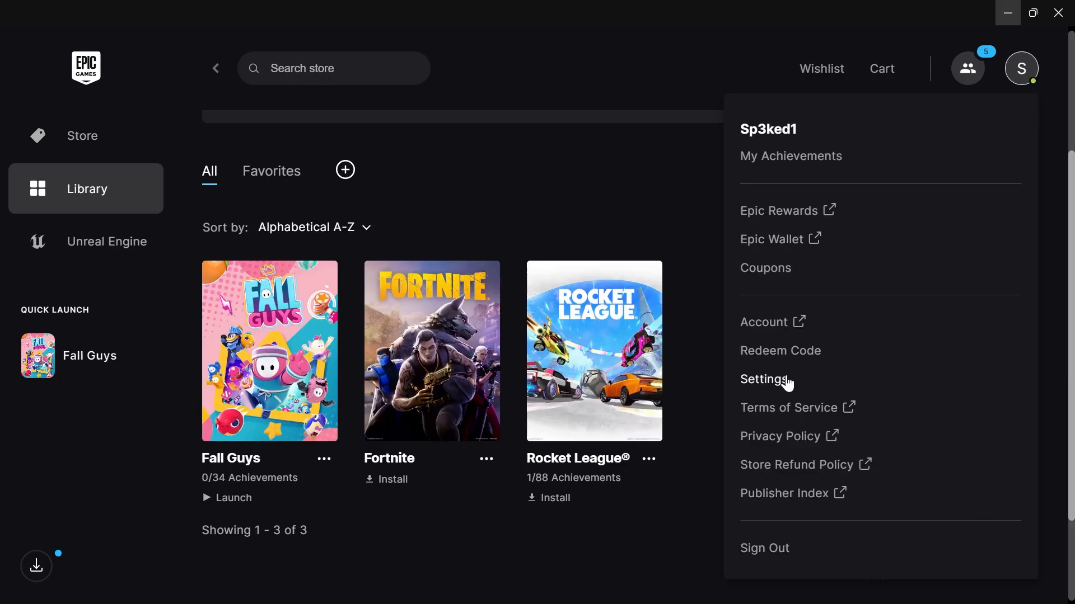
pyautogui.click(764, 379)
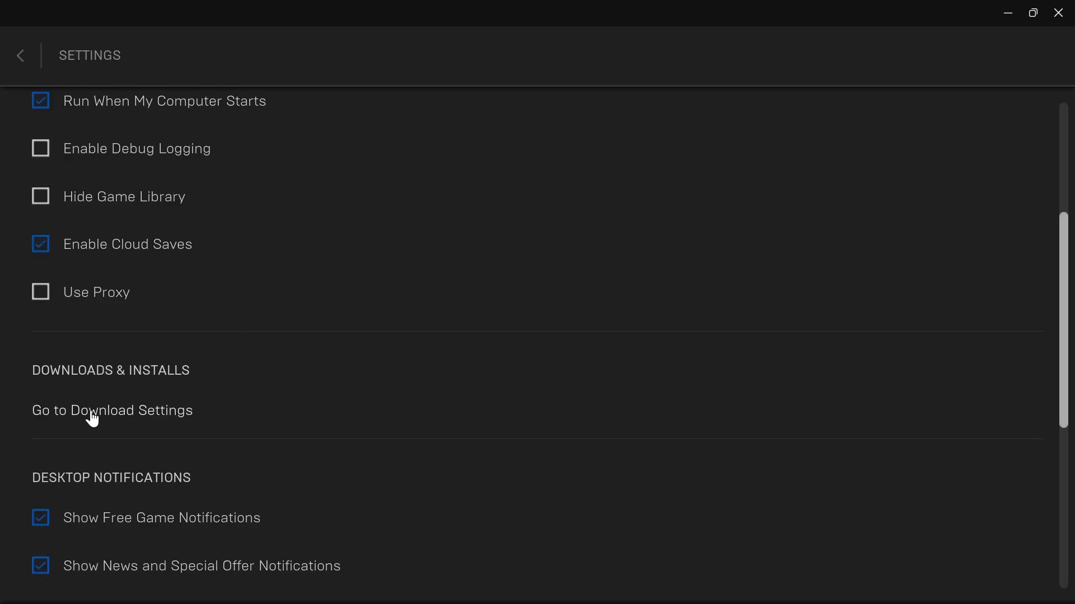
# - Enable Limit download speeds with all rates left at 0 Mbps and close Download Settings
pyautogui.click(112, 410)
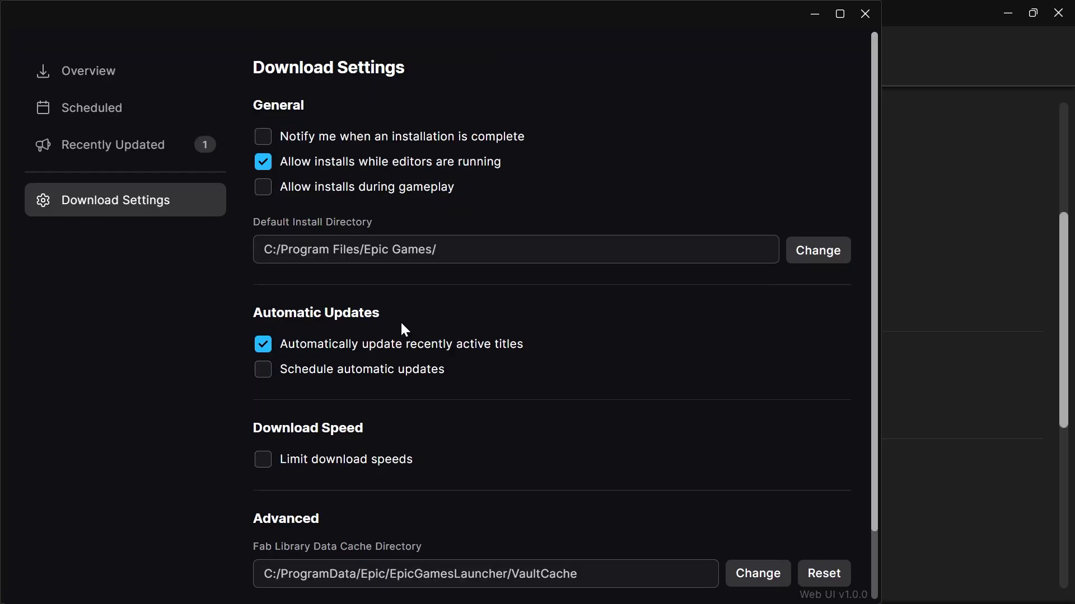
pyautogui.scroll(-3)
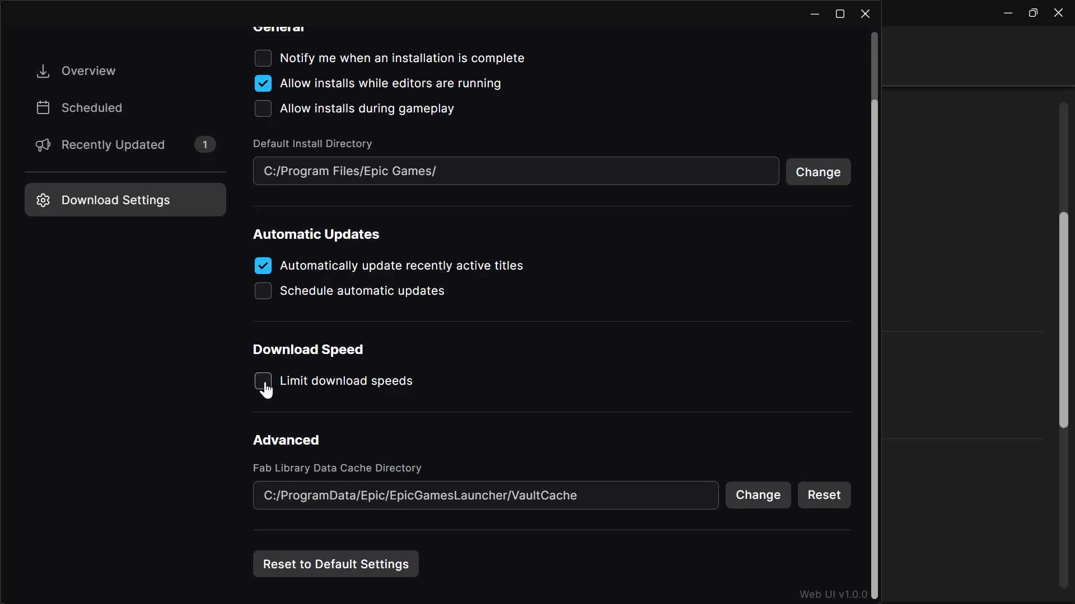
pyautogui.click(263, 381)
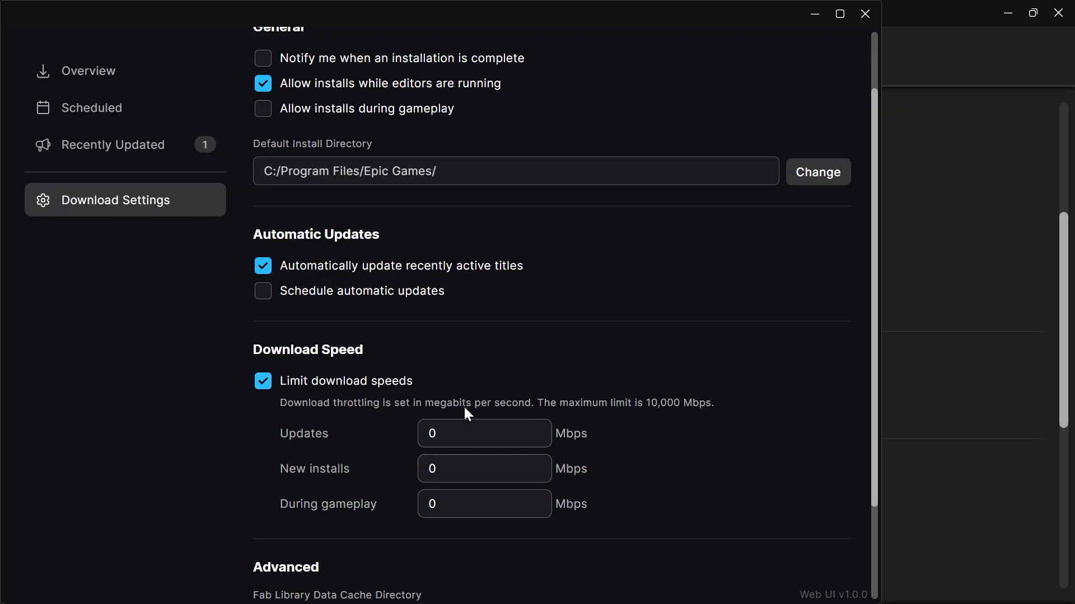
pyautogui.click(484, 504)
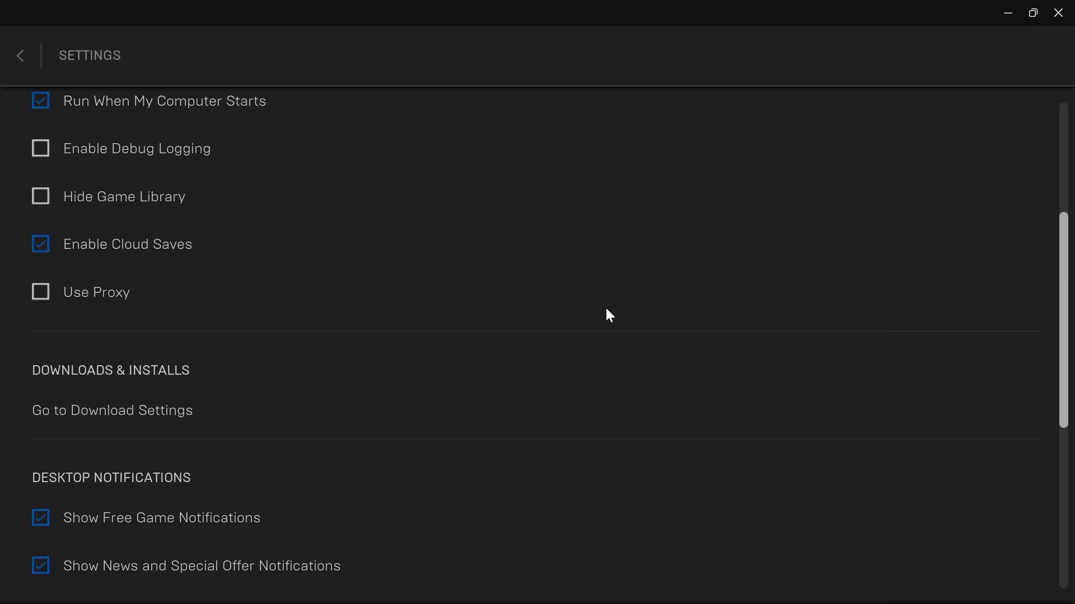
pyautogui.moveTo(595, 316)
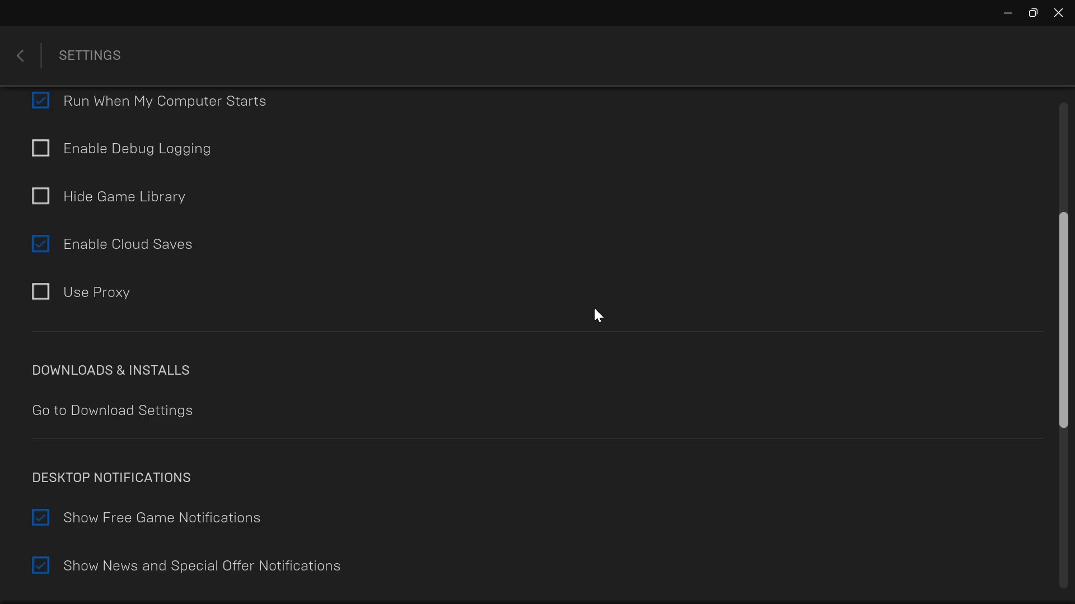
pyautogui.click(112, 410)
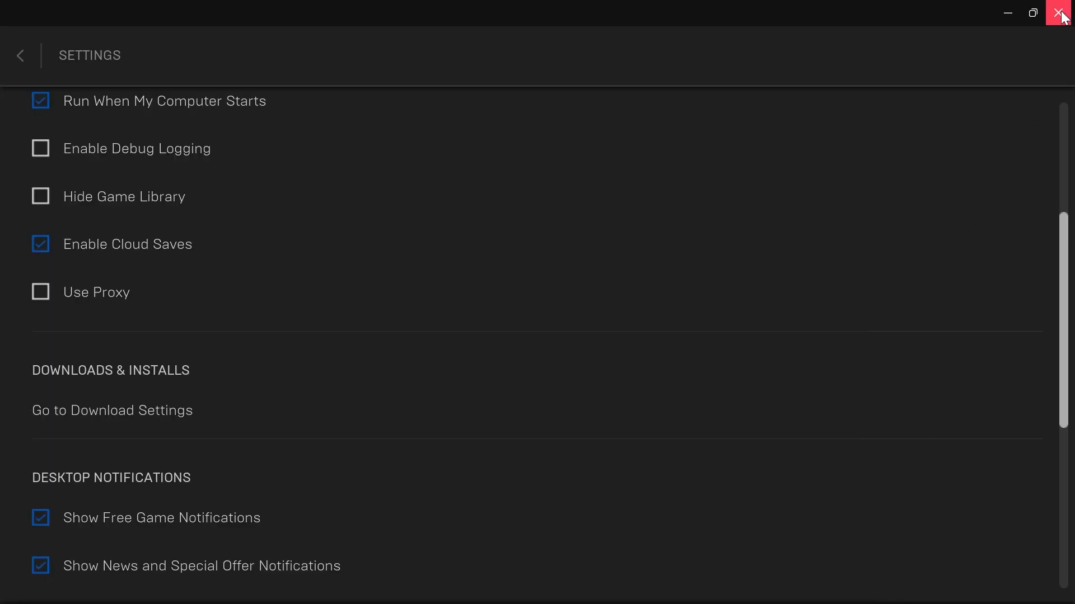
# - Close the launcher and search Start for 'run' to bring up the Run dialog
pyautogui.click(1061, 12)
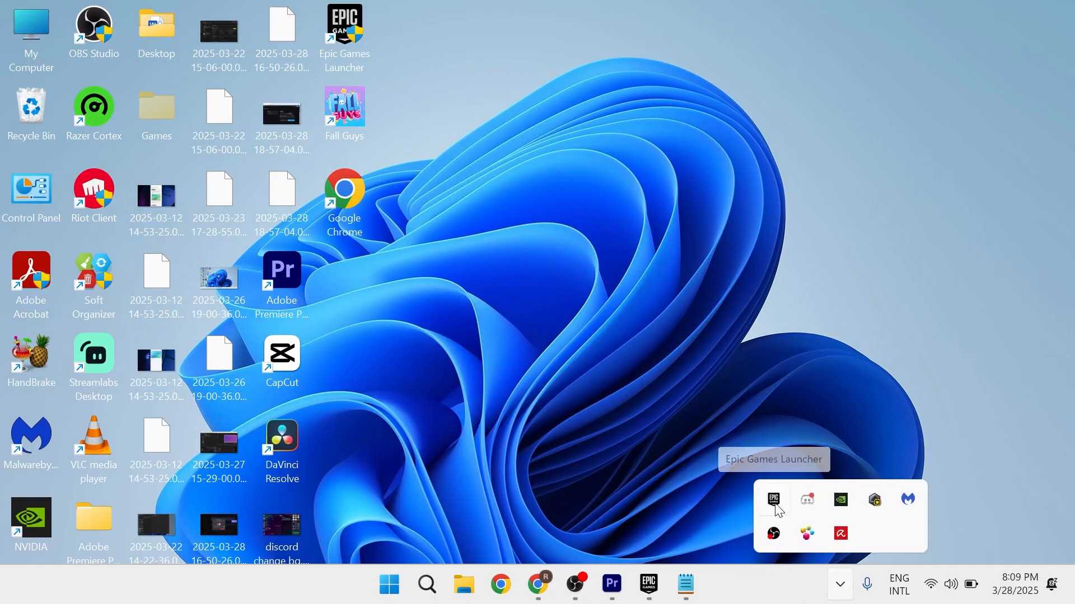
pyautogui.click(772, 500)
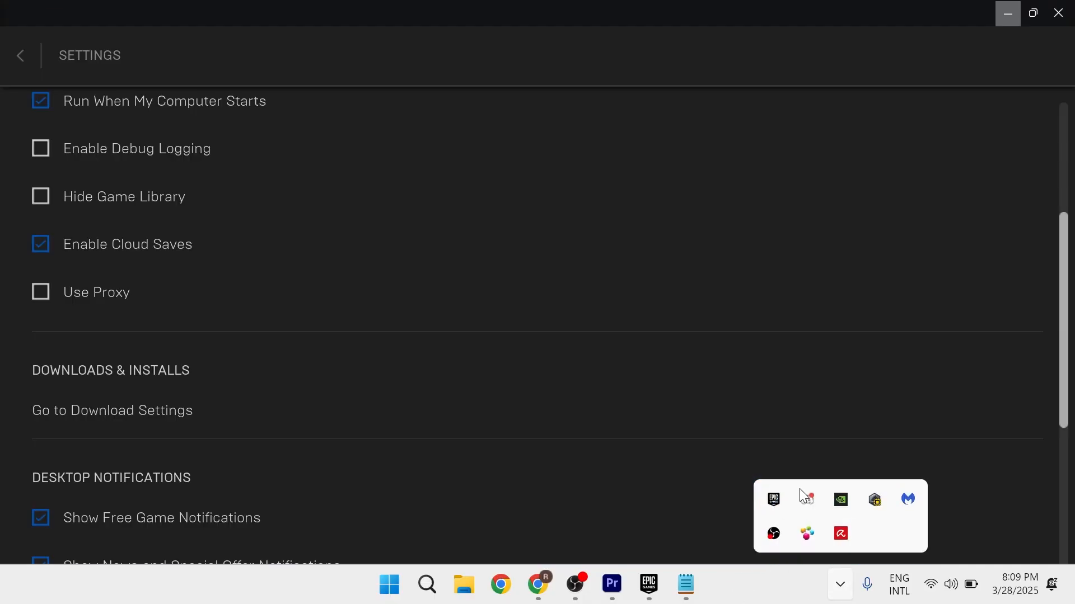
pyautogui.click(389, 584)
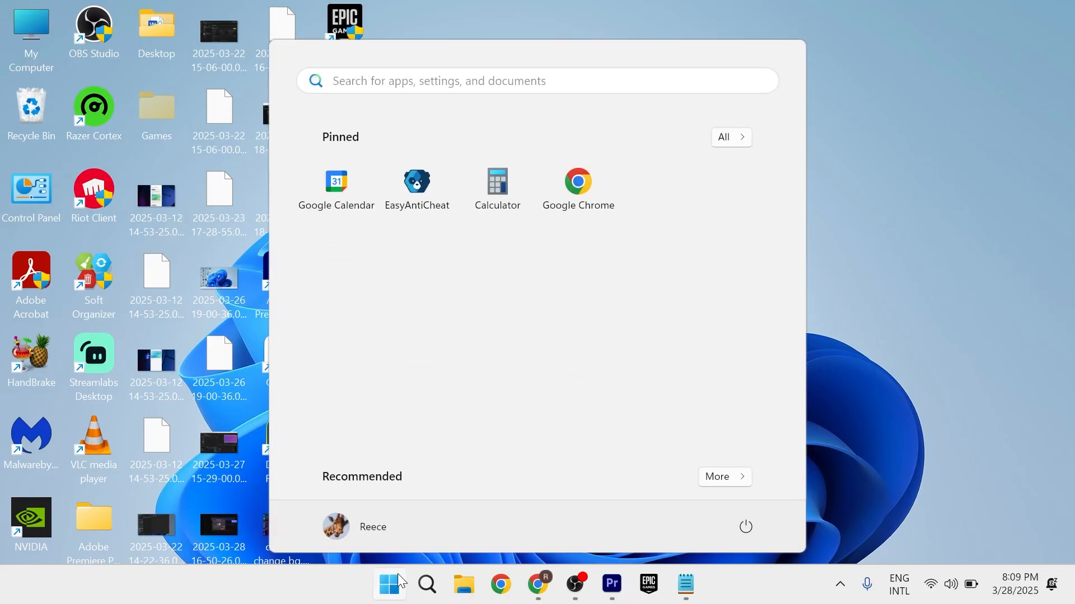
pyautogui.write('run')
pyautogui.write('%localappdata%')
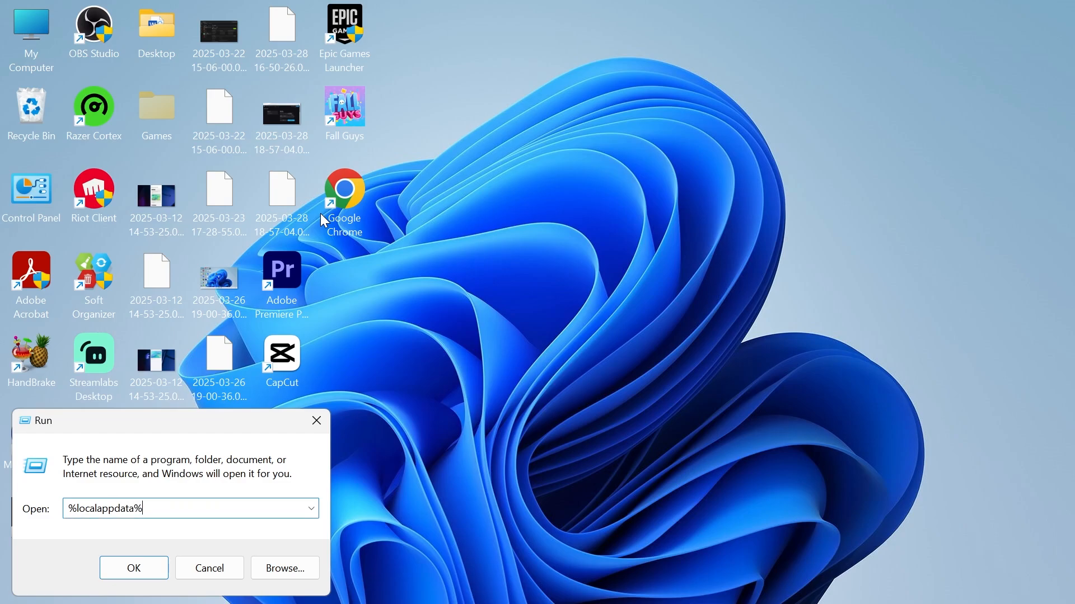
# - In the EpicGamesLauncher Saved folder, delete the webcache_4430 folder
pyautogui.click(134, 569)
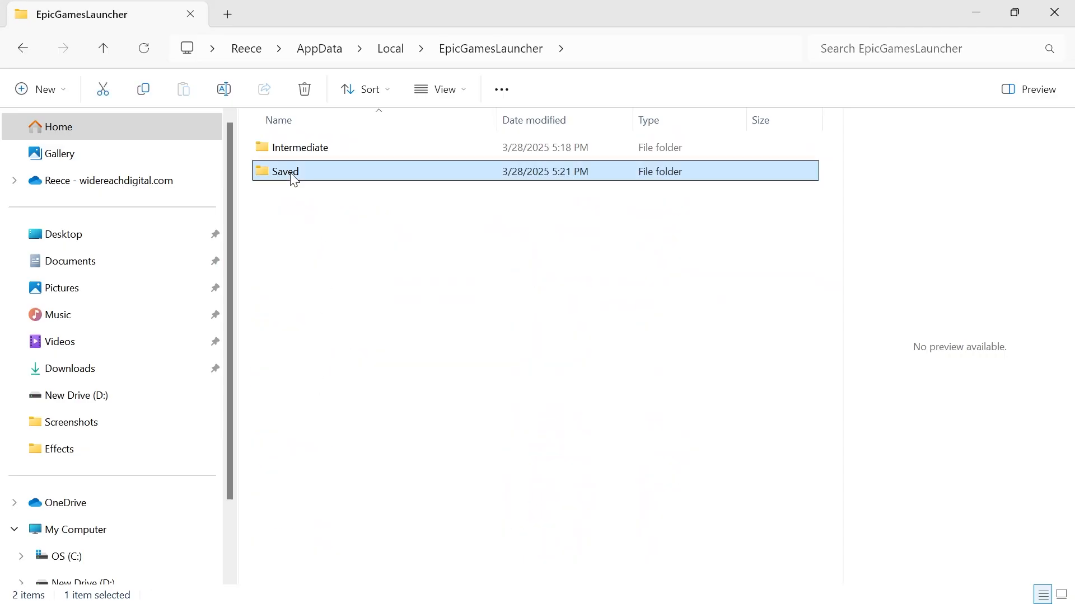
pyautogui.doubleClick(284, 170)
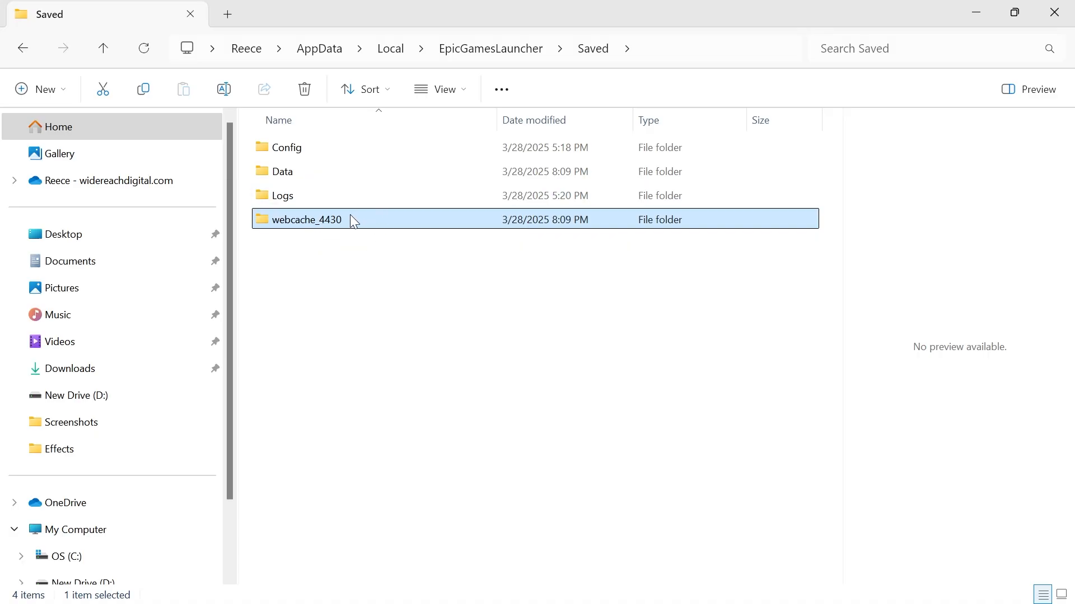
pyautogui.moveTo(298, 229)
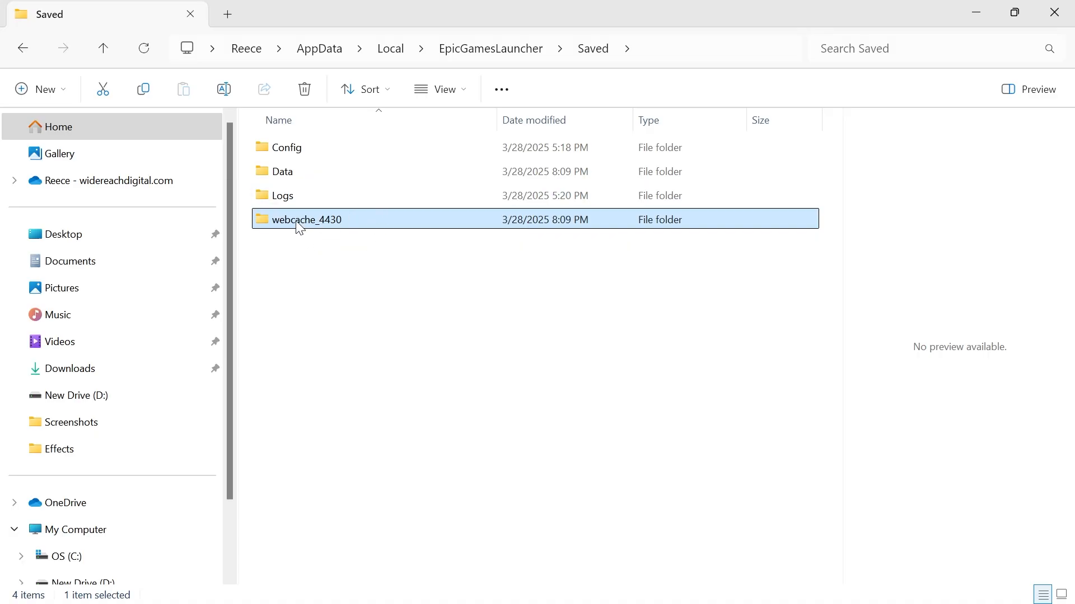
pyautogui.rightClick(305, 219)
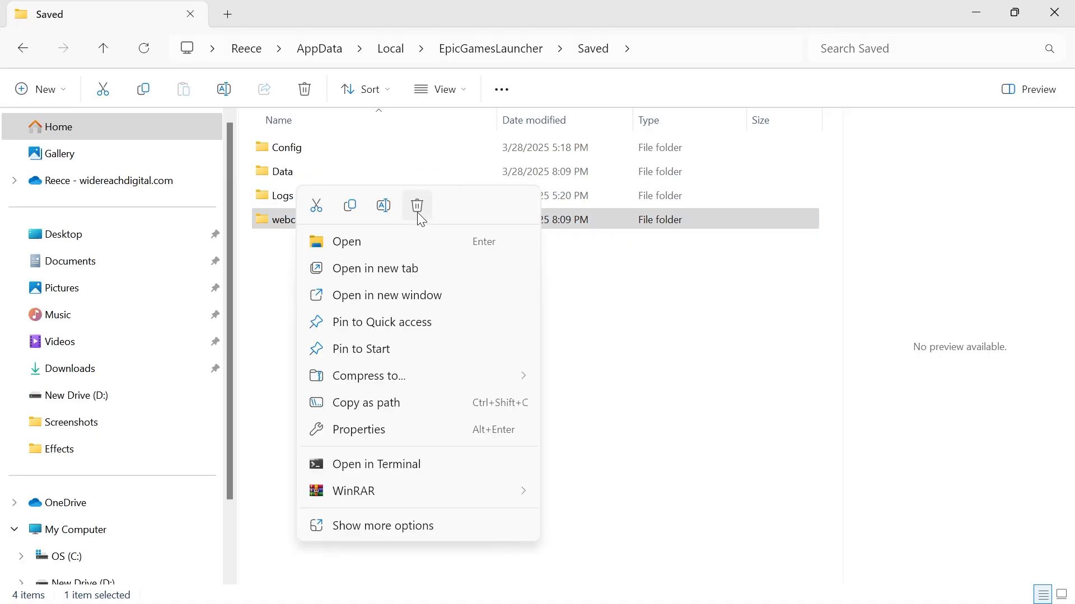
pyautogui.click(416, 206)
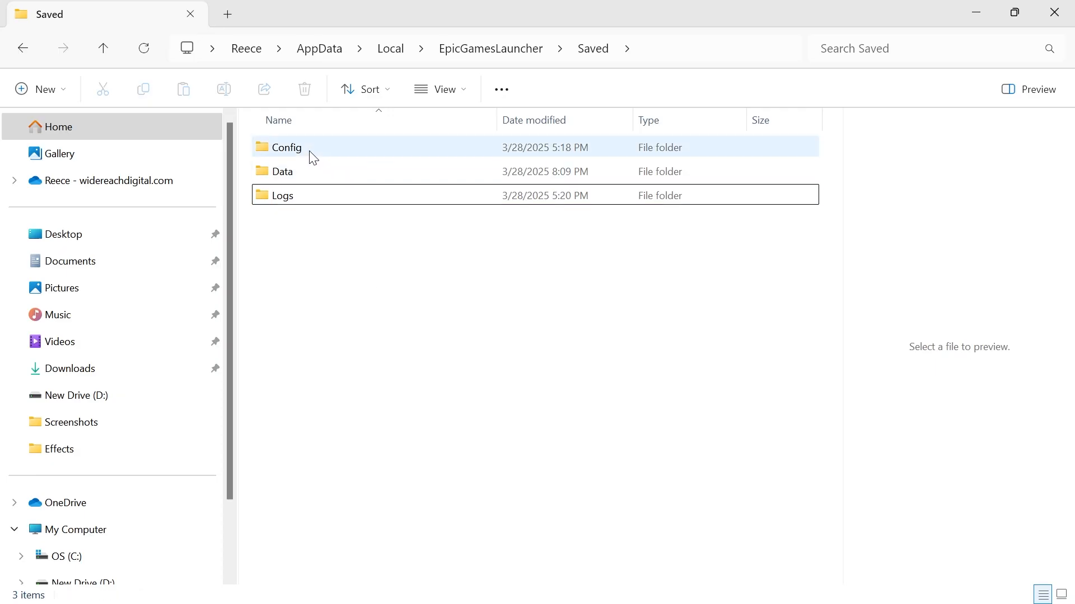
# - Go into the Config\Windows folder holding the Engine settings file
pyautogui.doubleClick(286, 147)
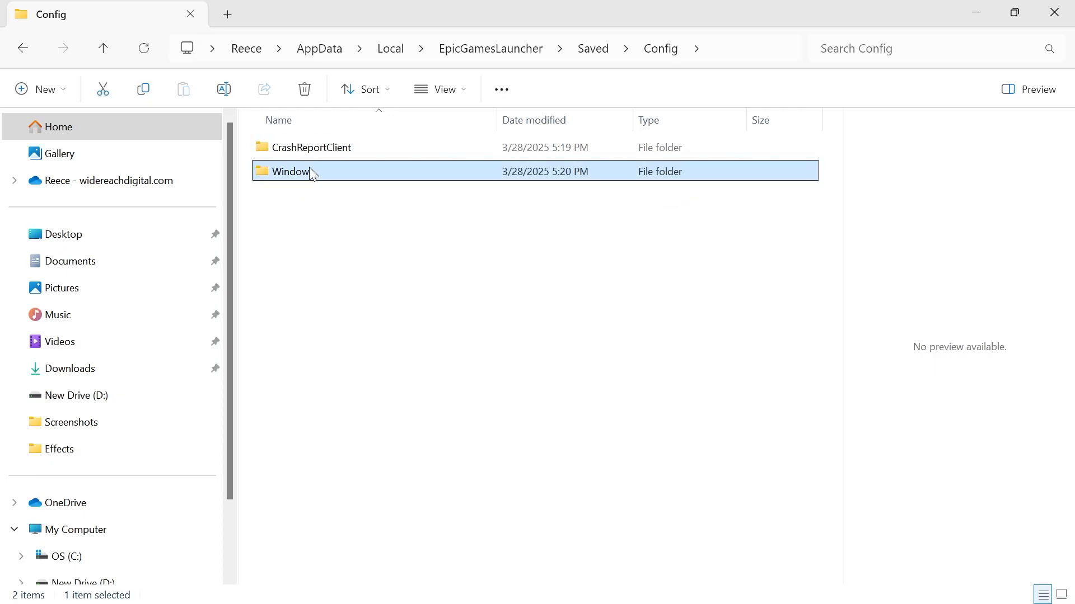
pyautogui.doubleClick(291, 172)
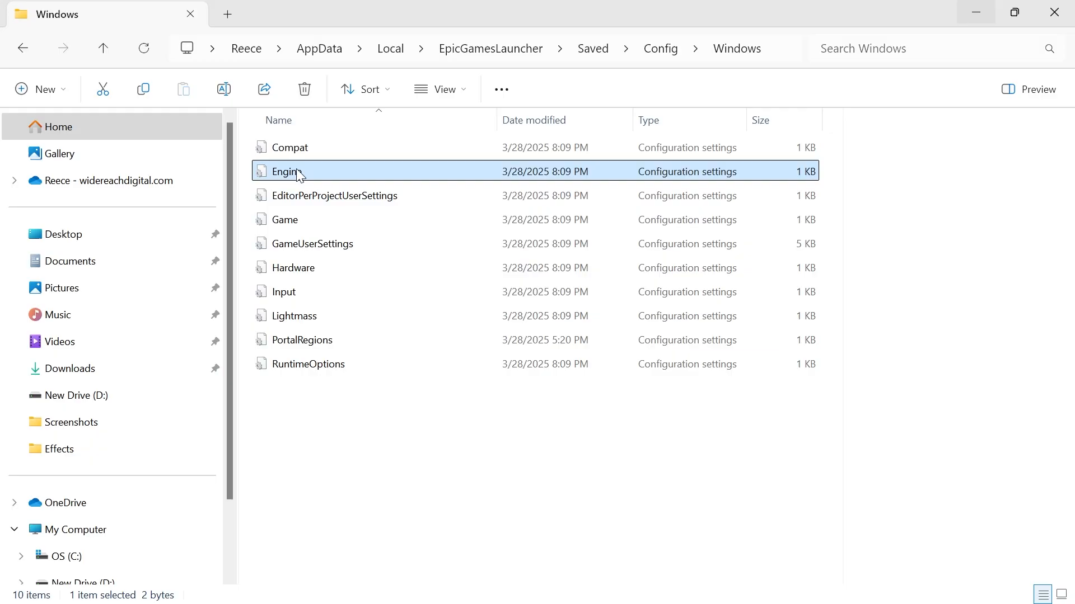
pyautogui.moveTo(312, 173)
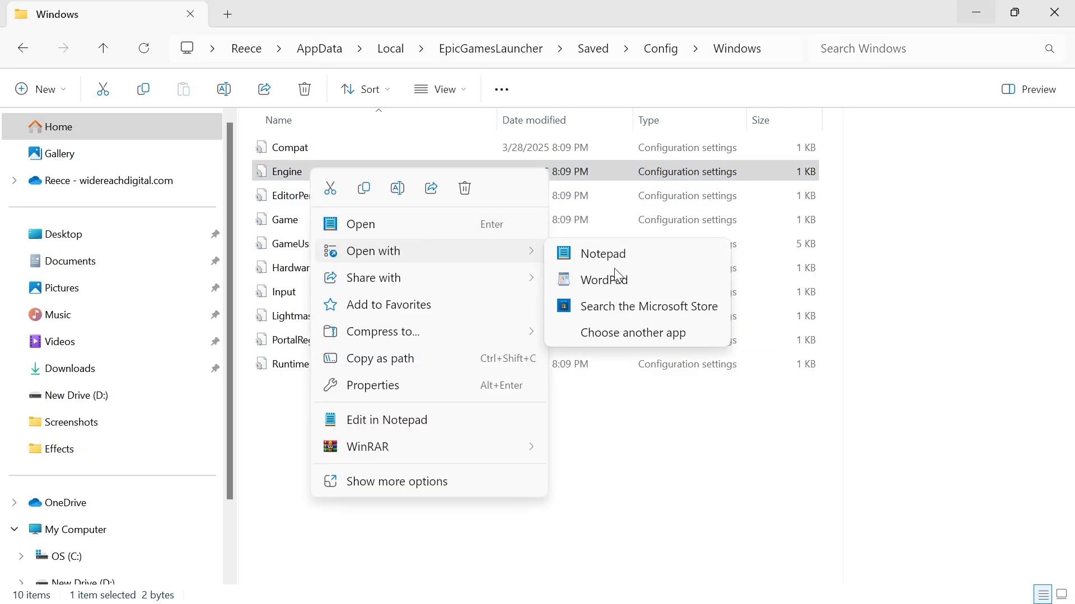
# - Add the [HTTP] and [Portal.BuildPatch] settings to Engine.ini in Notepad and save it
pyautogui.click(601, 253)
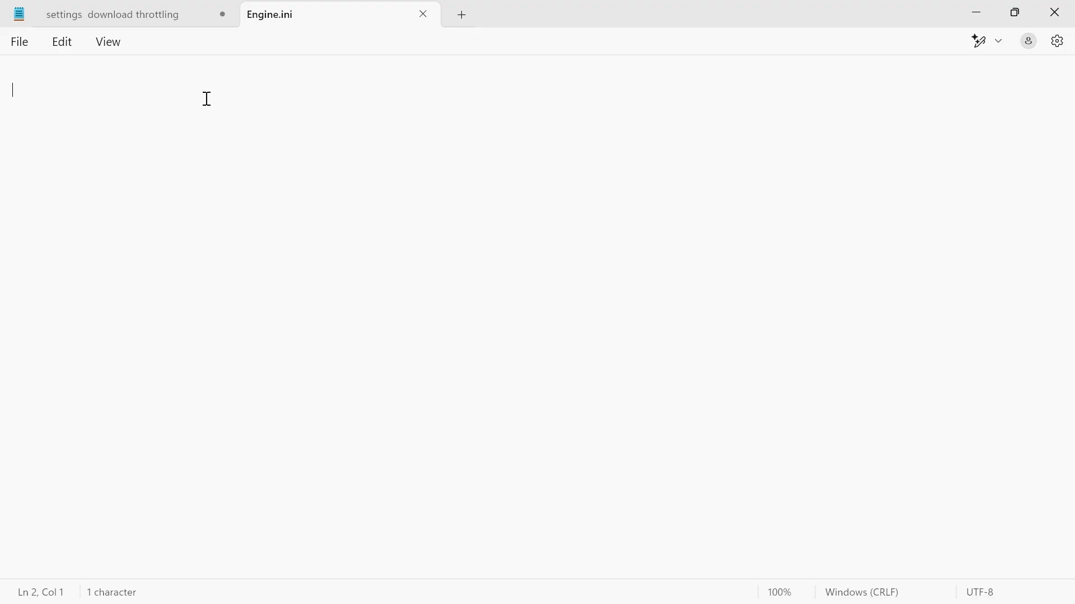
pyautogui.moveTo(59, 123)
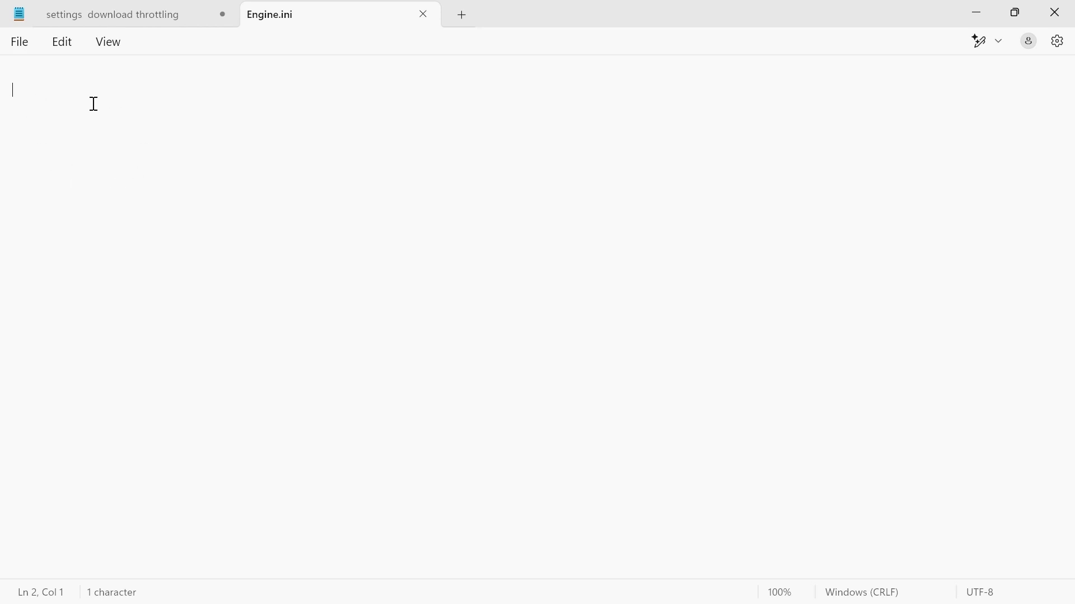
pyautogui.write('[HTTP]')
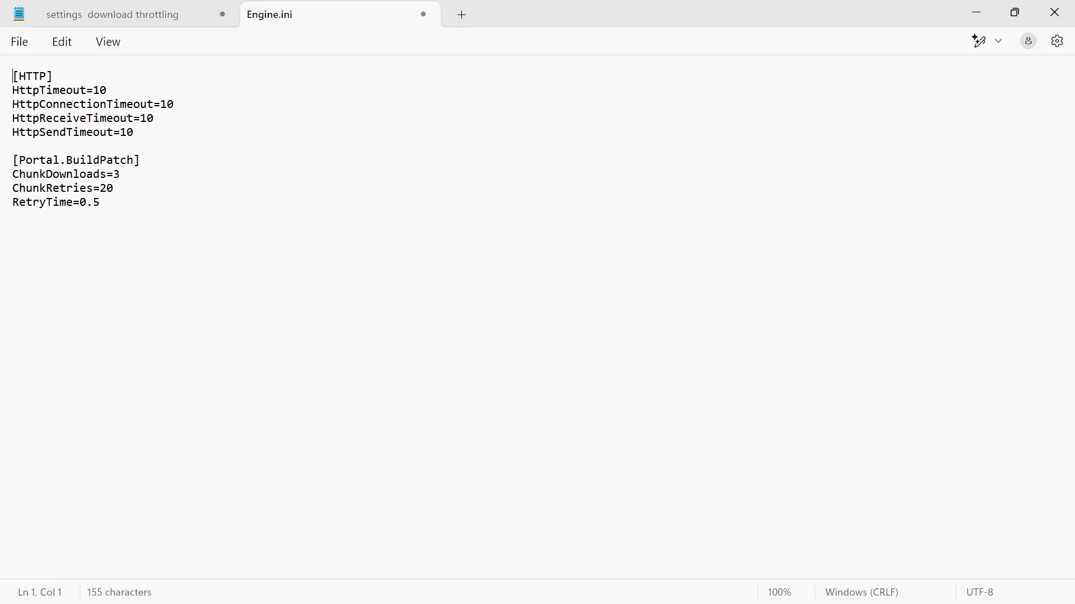
pyautogui.click(19, 41)
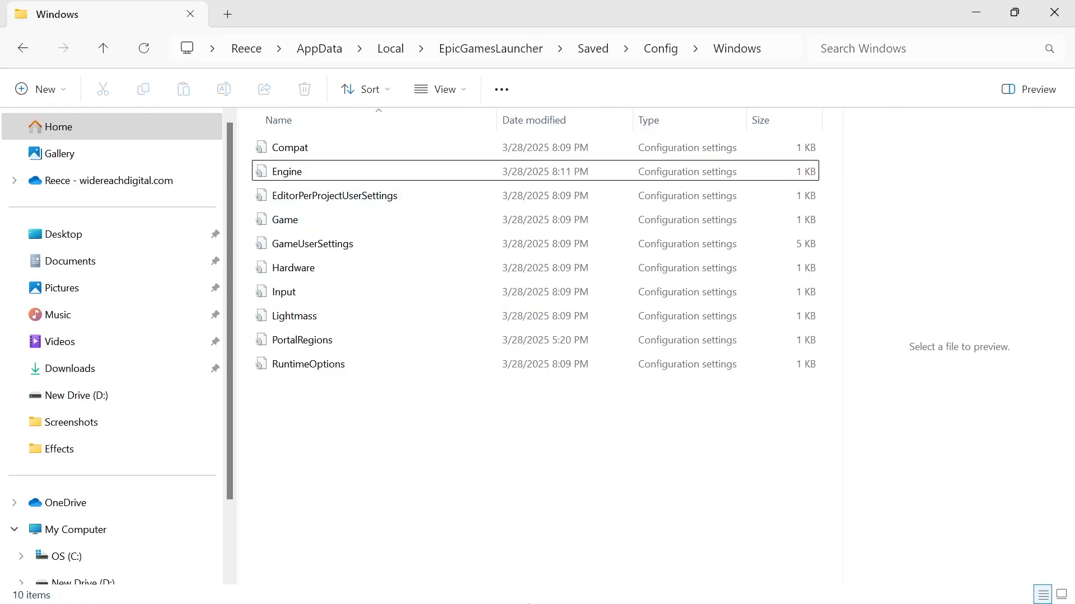
# - Launch Control Panel from Start search and enter Network and Sharing Center
pyautogui.click(389, 585)
pyautogui.write('control')
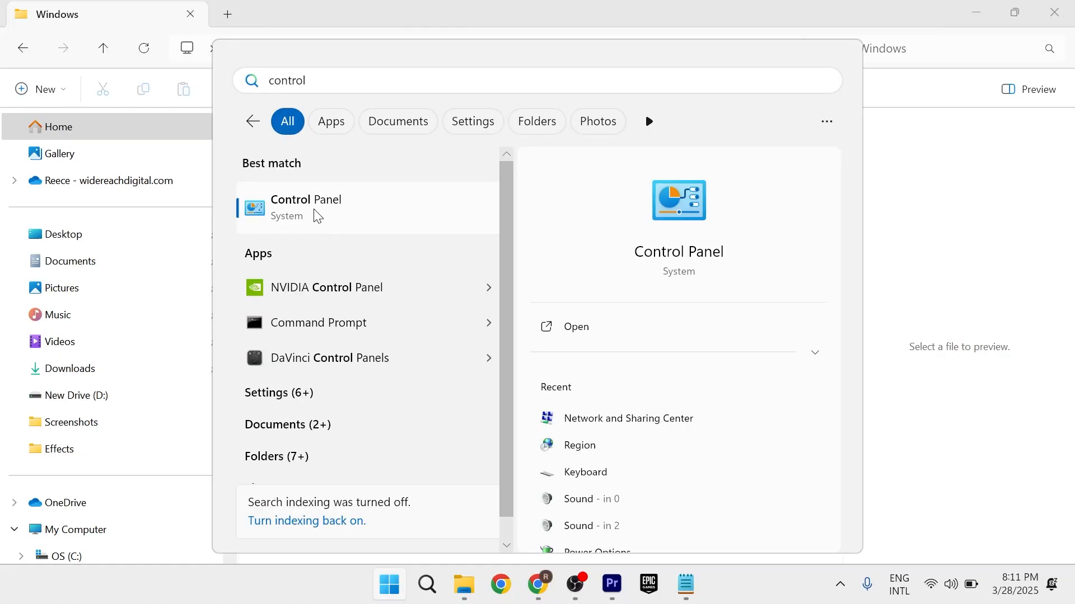
pyautogui.click(305, 207)
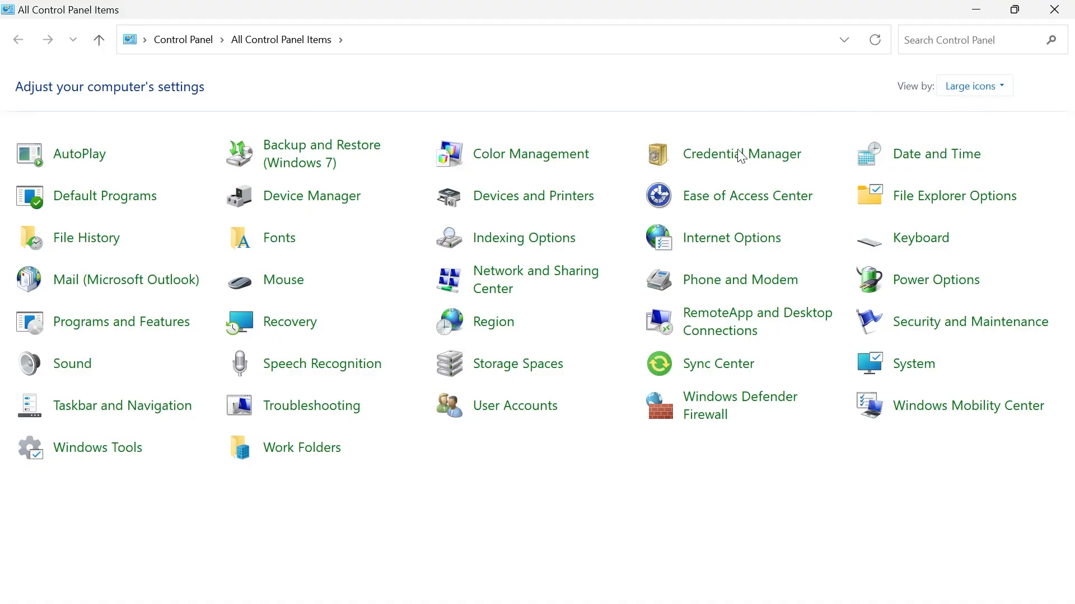
pyautogui.moveTo(536, 280)
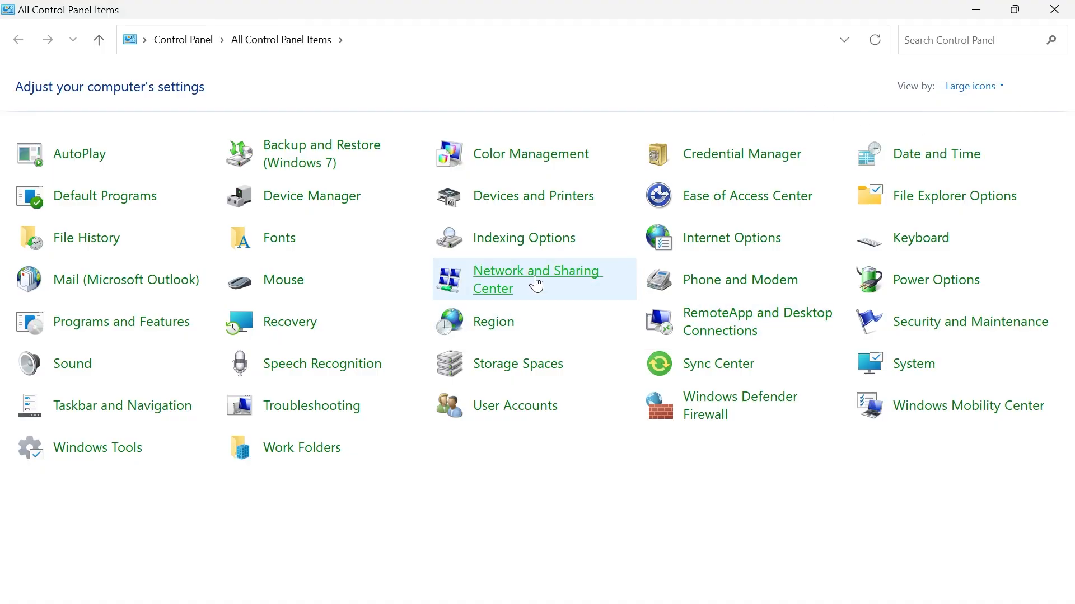
pyautogui.click(537, 279)
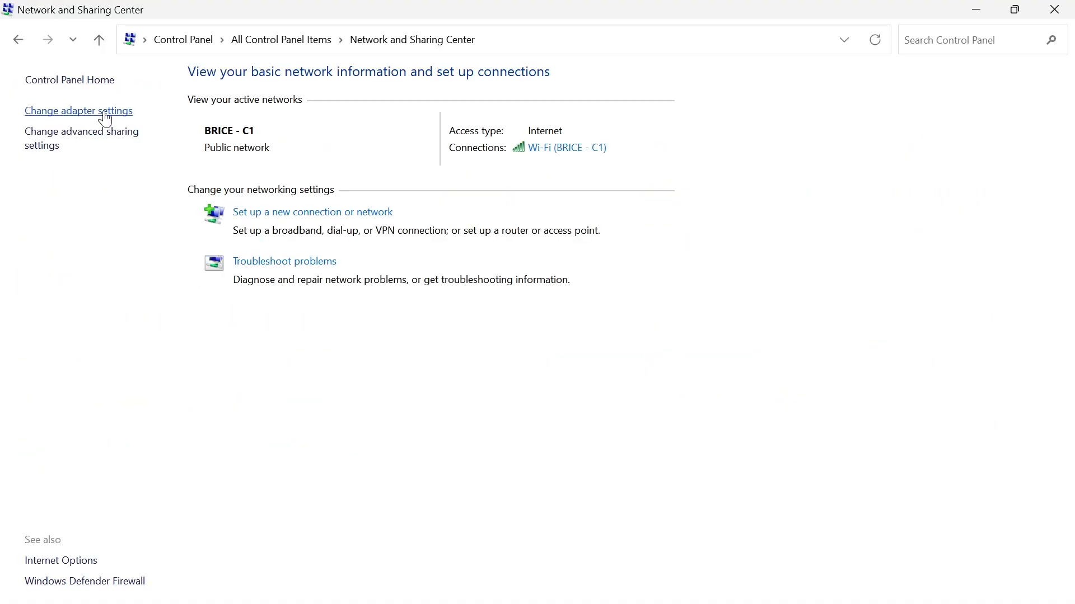
# - From Change adapter settings, reach the Wi-Fi adapter's TCP/IPv4 properties
pyautogui.click(78, 110)
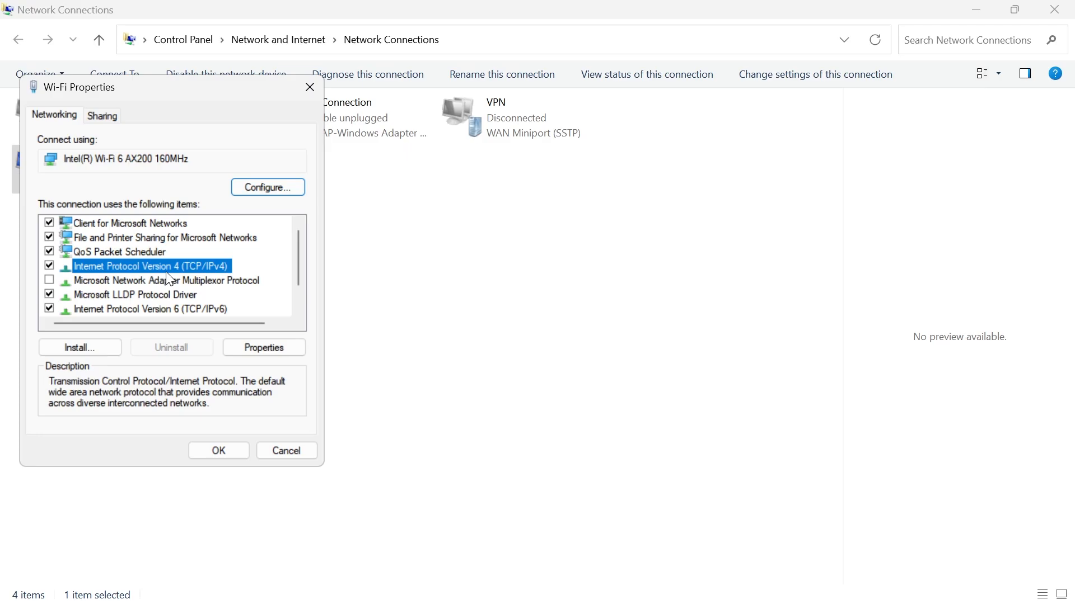
pyautogui.click(263, 348)
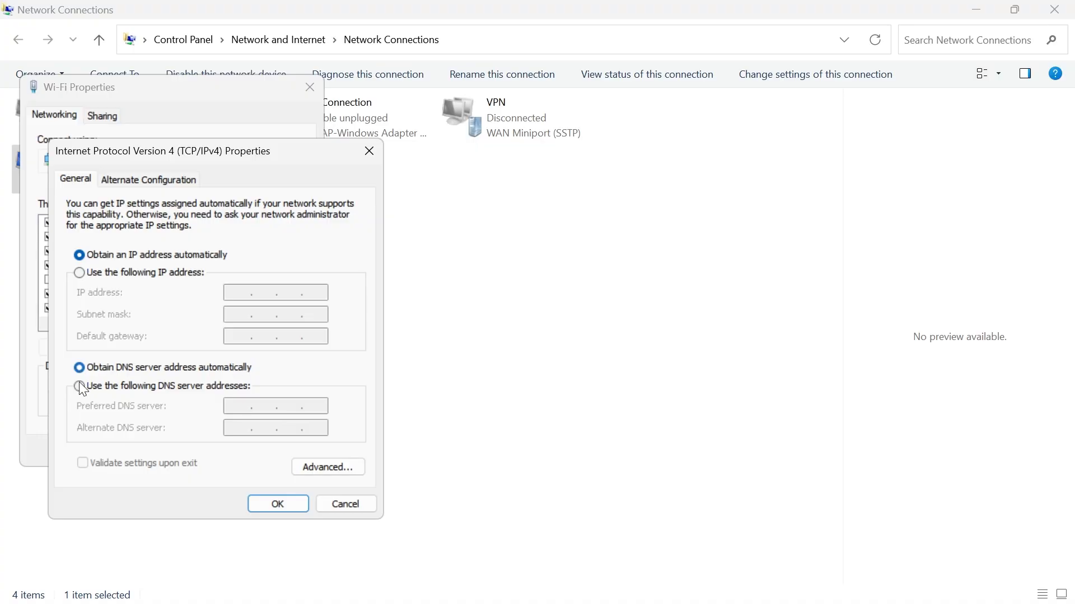
# - Set manual DNS servers 8.8.8.8 and 8.8.4.4 and apply with OK
pyautogui.click(79, 386)
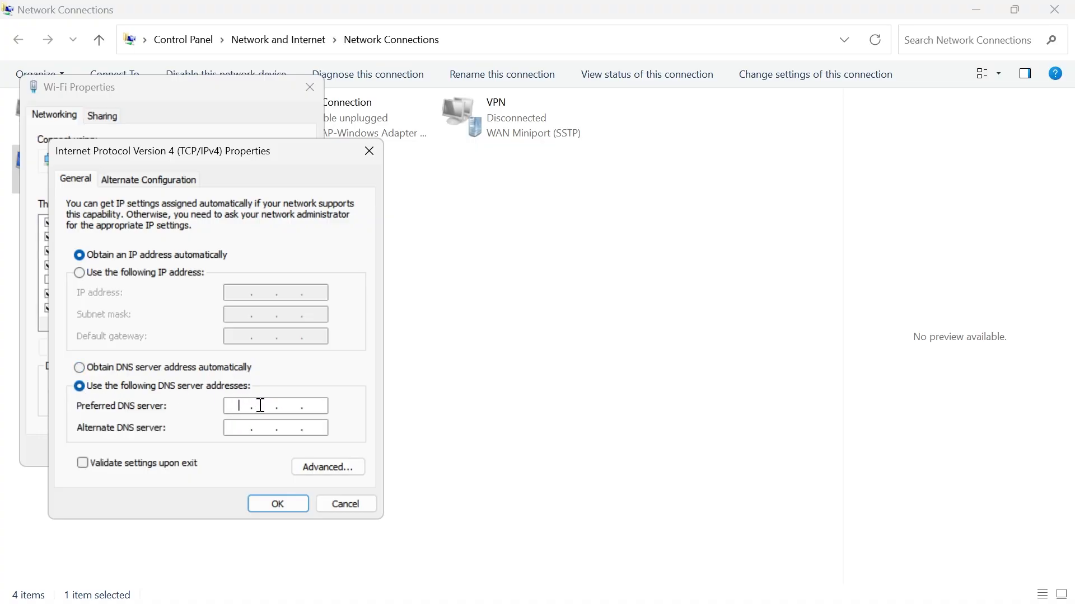
pyautogui.write('8.8.8.8')
pyautogui.click(276, 428)
pyautogui.write('8.8.4.4')
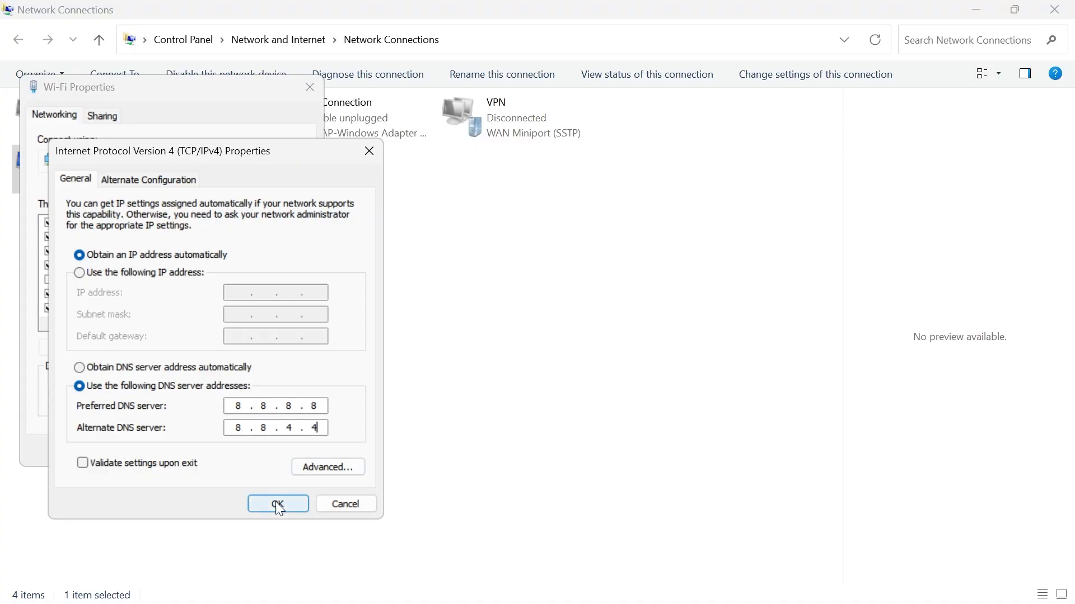
pyautogui.click(277, 504)
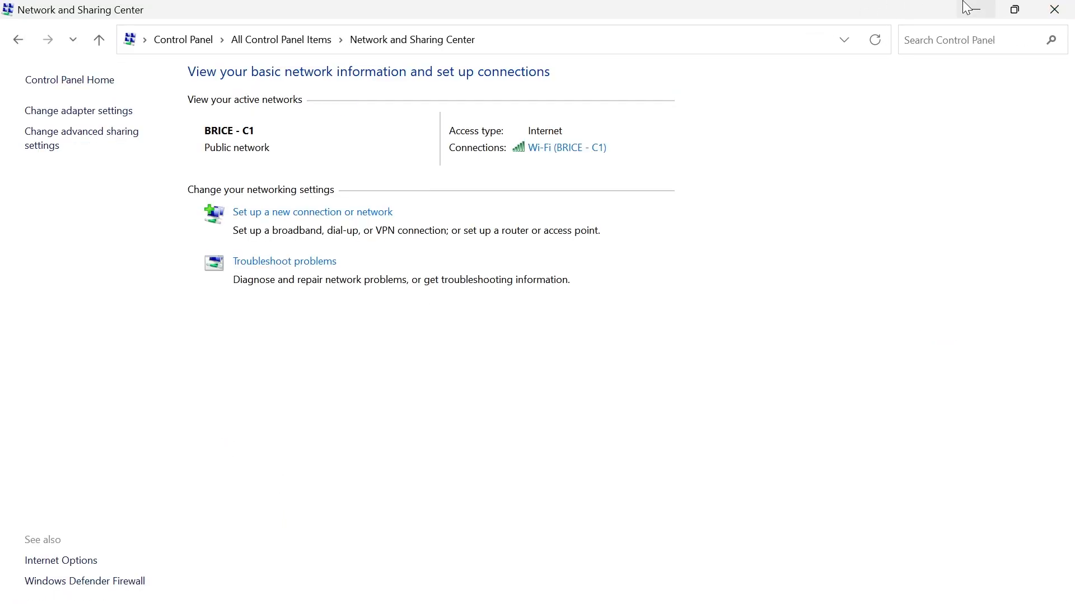
pyautogui.moveTo(777, 236)
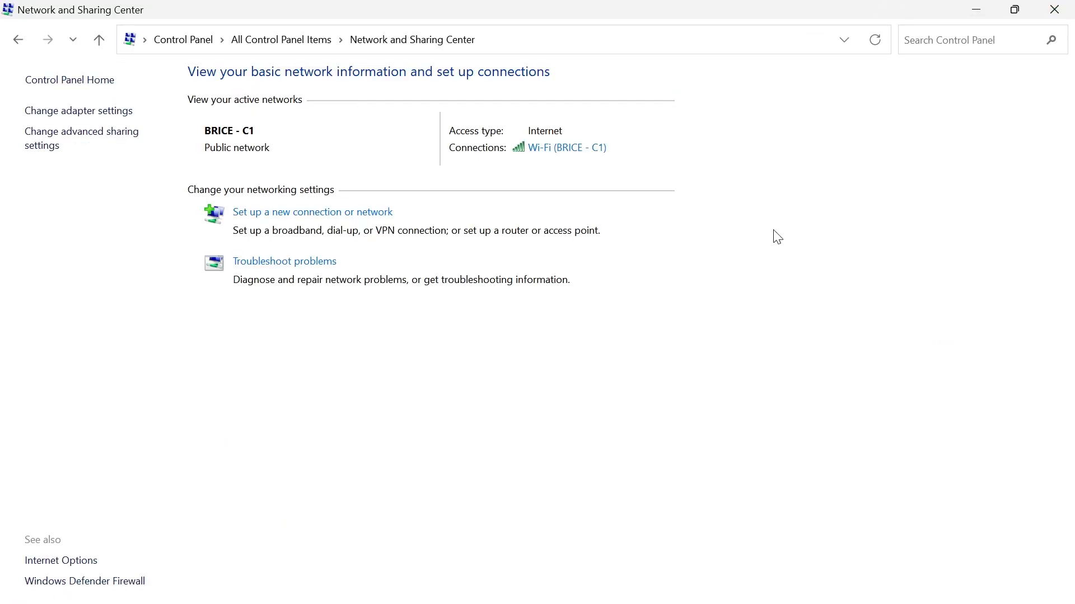